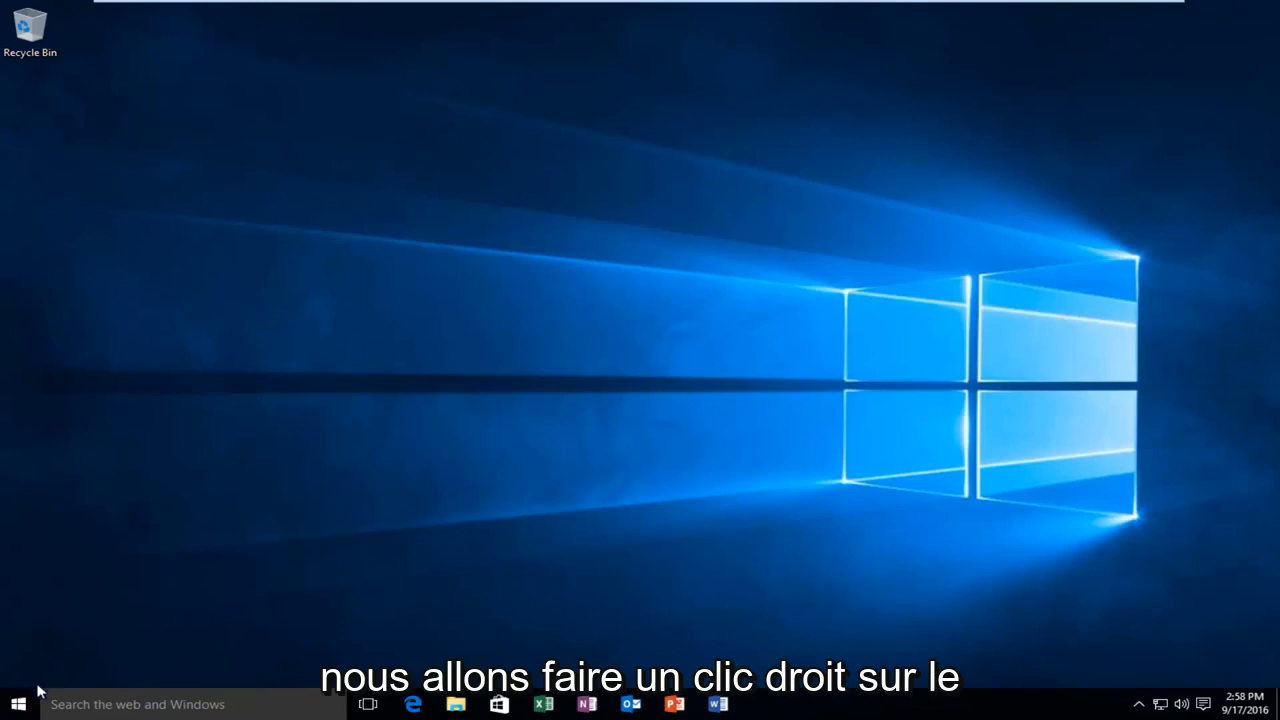
Launch Command Prompt (Admin) from the Start context menu and approve the UAC prompt
right_click(18, 704)
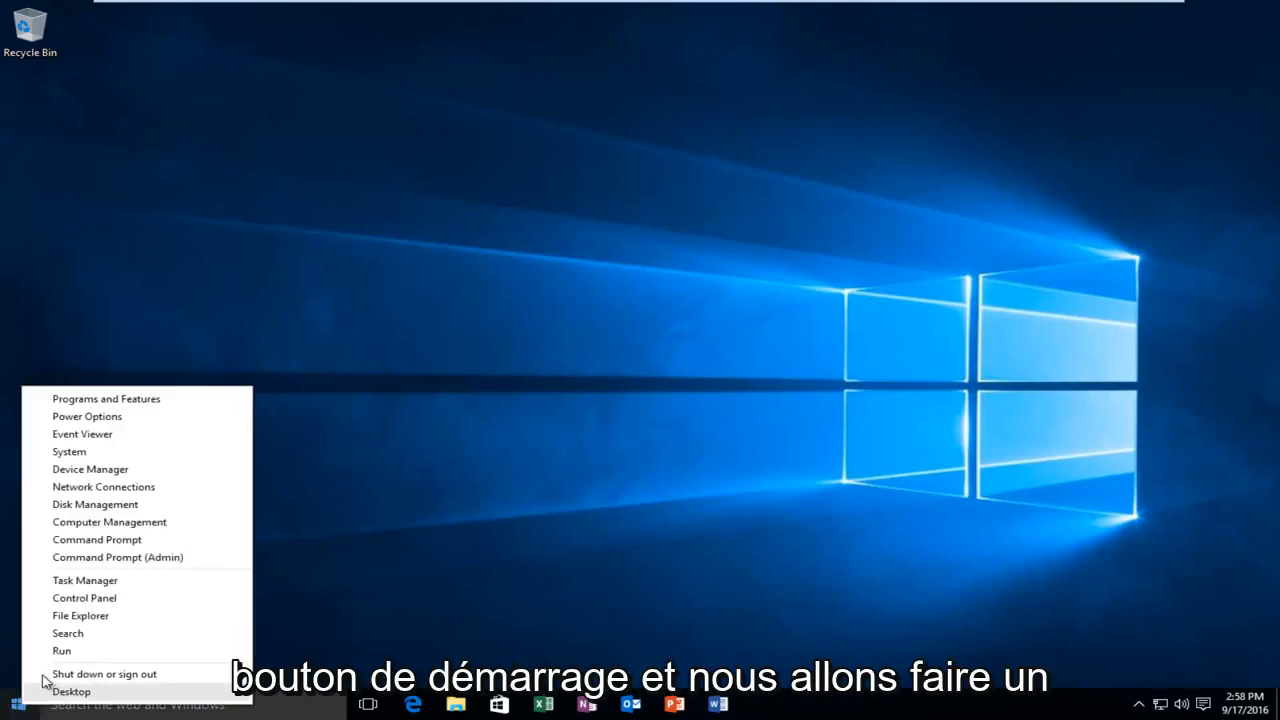
mouse_move(117, 557)
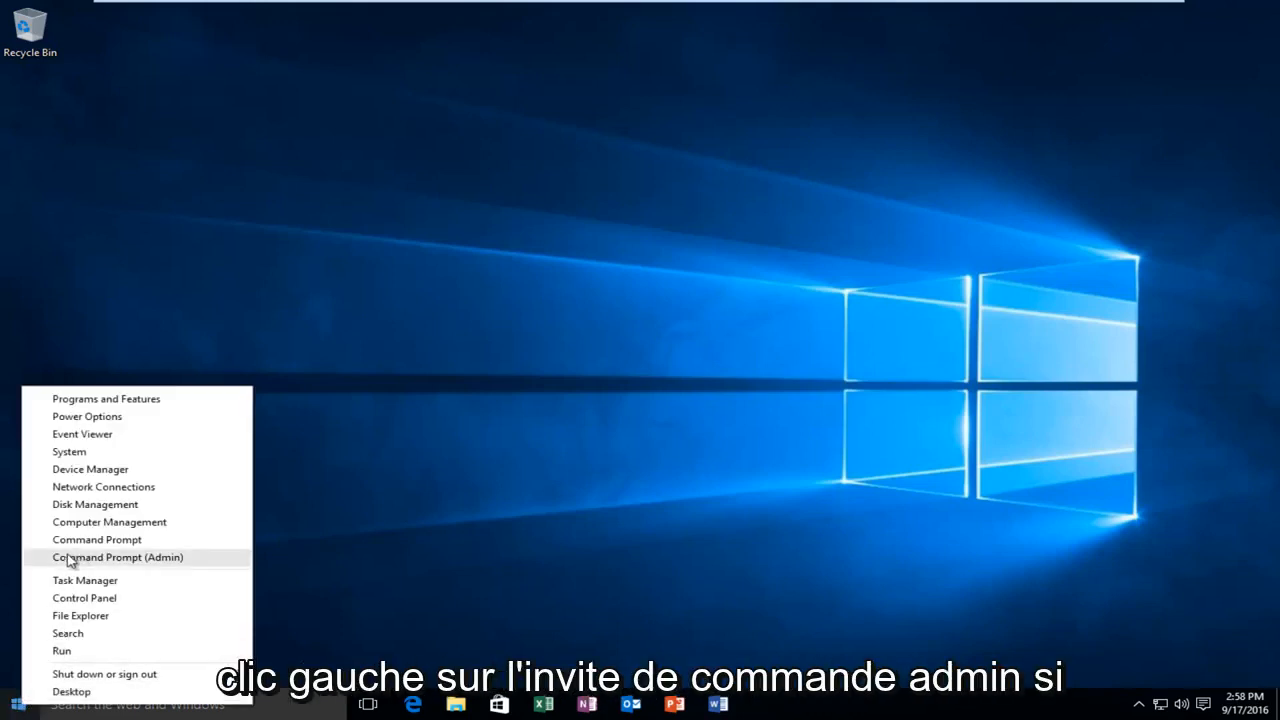
left_click(117, 557)
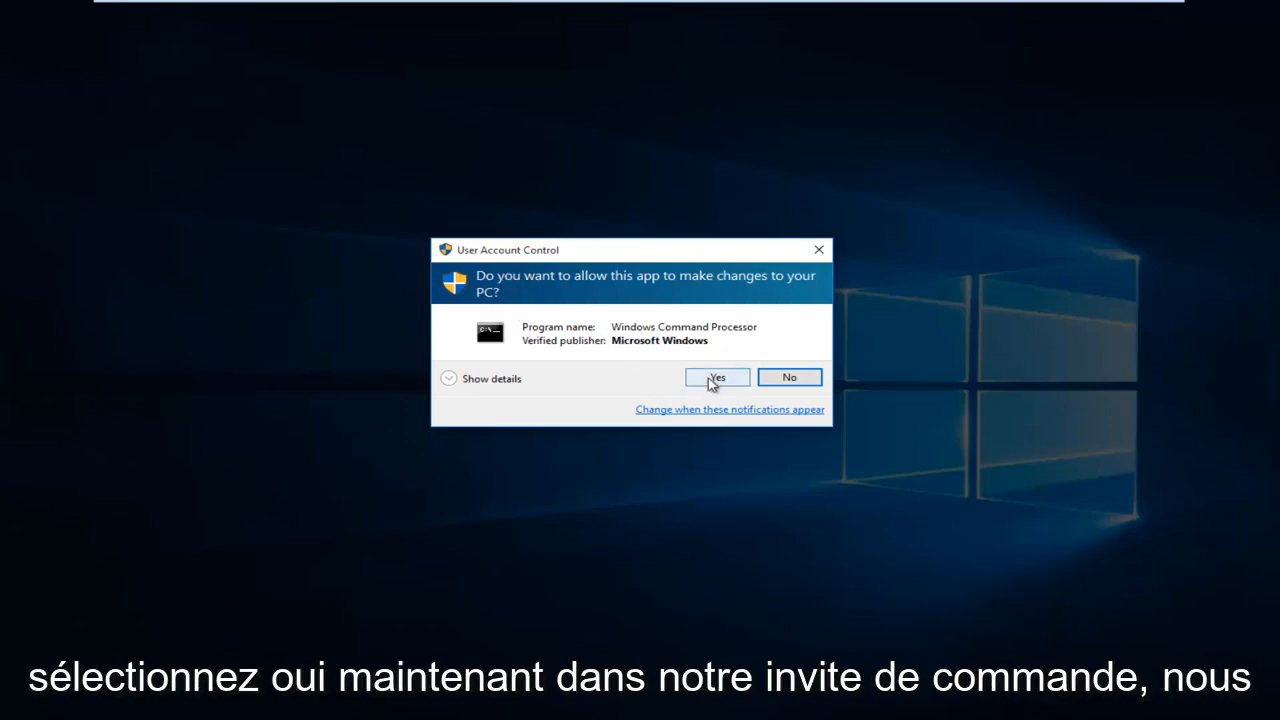
left_click(717, 377)
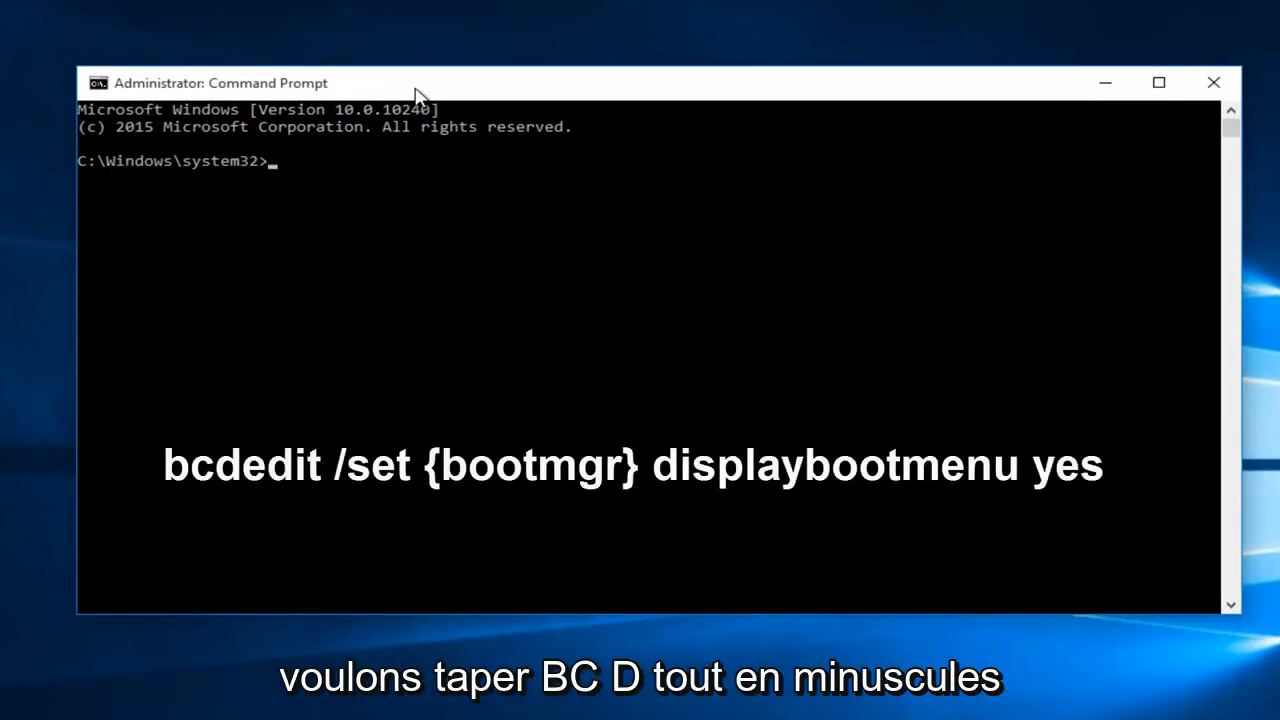
Enter 'bcdedit /set {bootmgr} displaybootmenu yes' at the administrator prompt
type("bc")
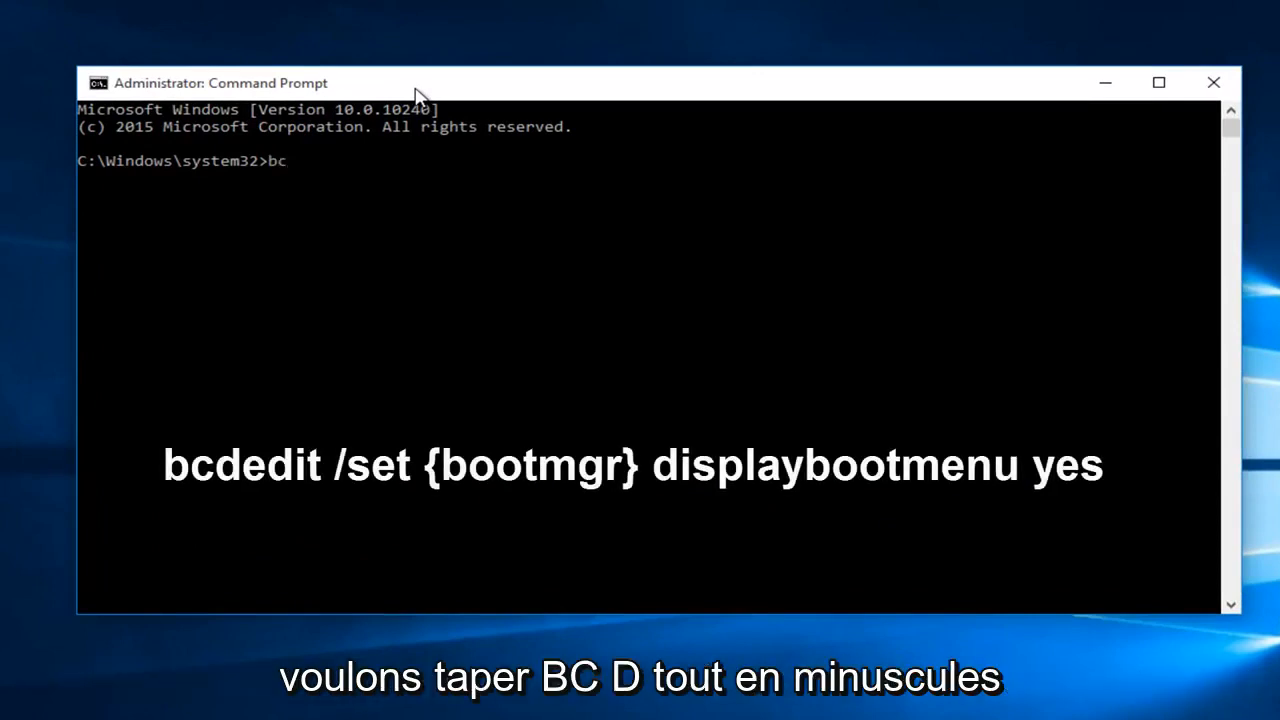
type("d")
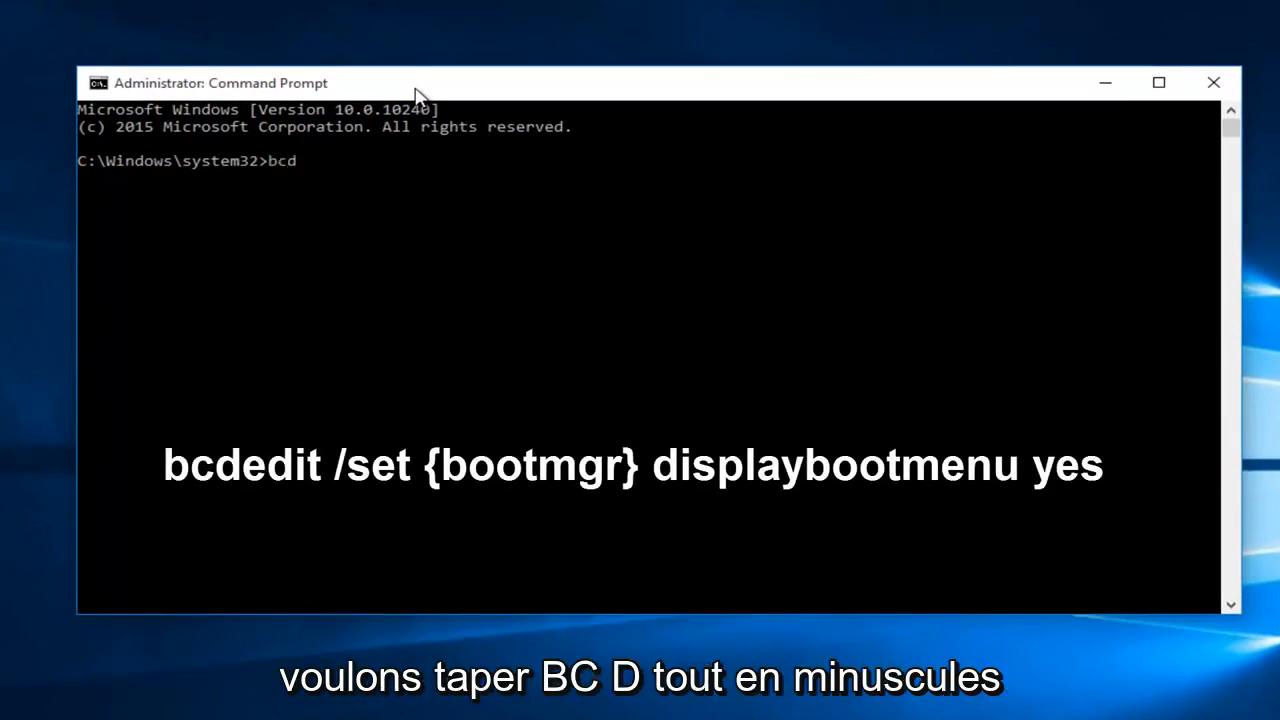
type("ed")
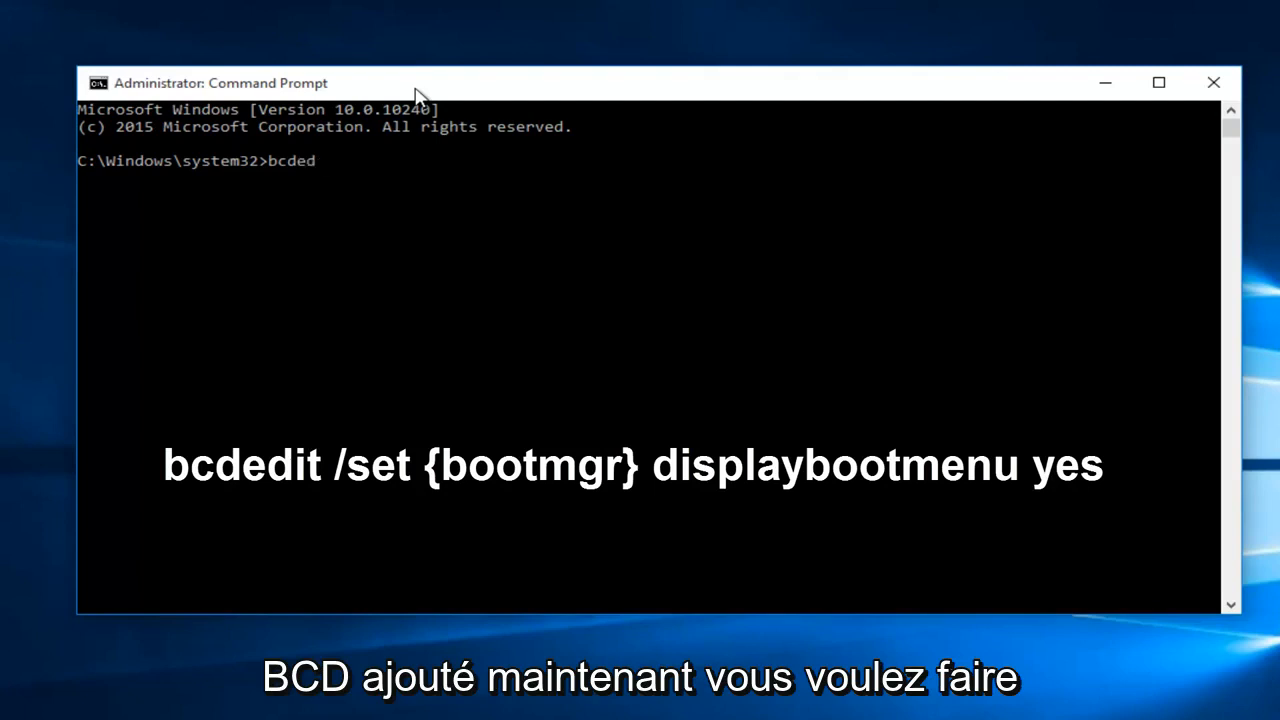
type("it /")
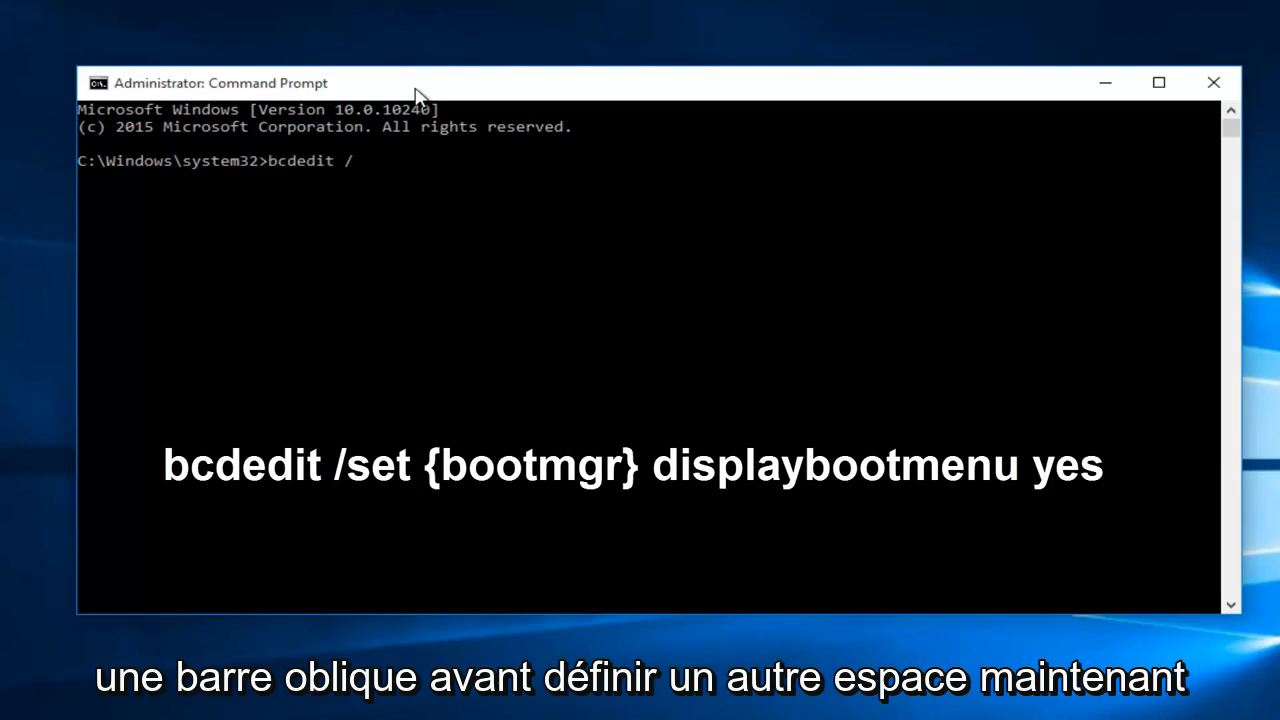
type("set")
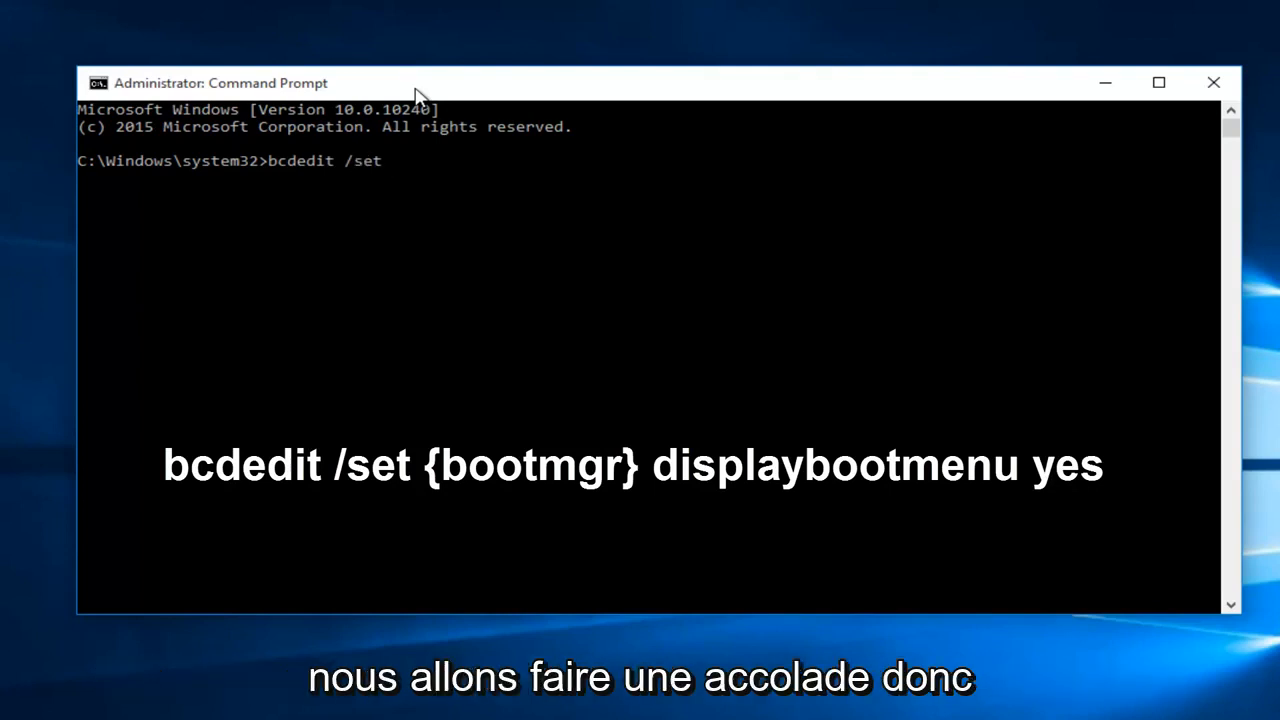
type("{")
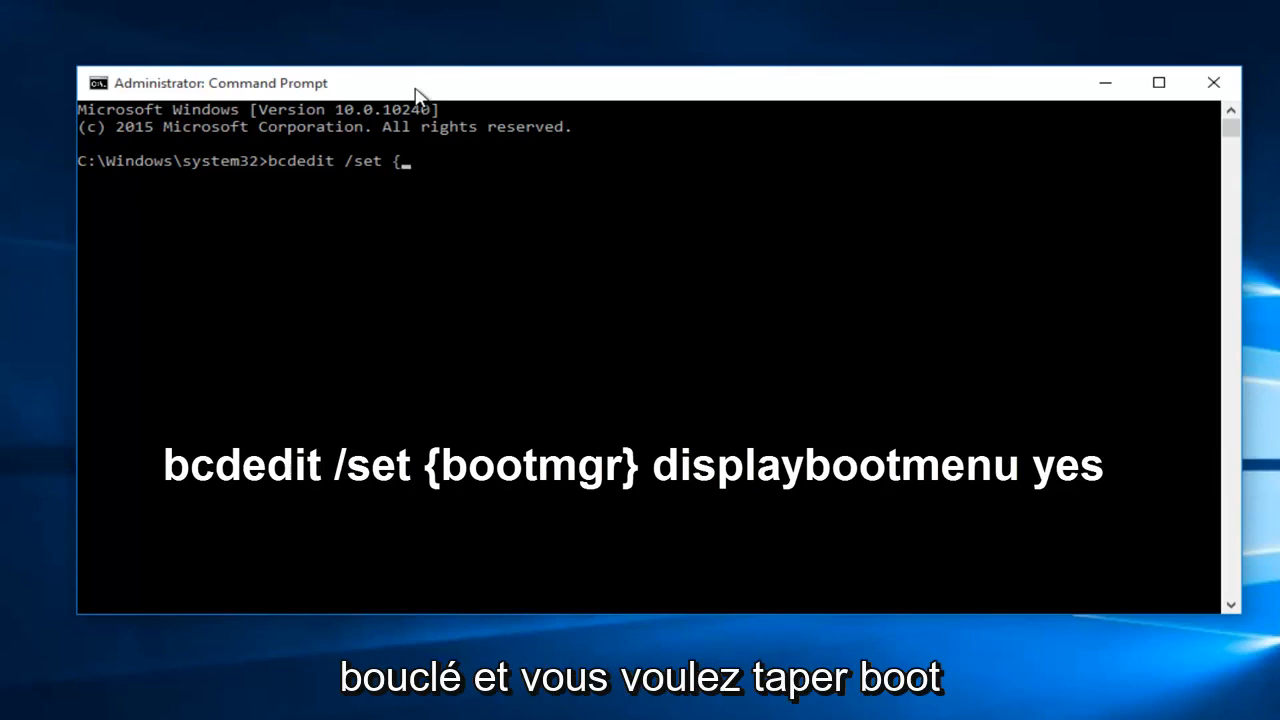
type("bootmgr")
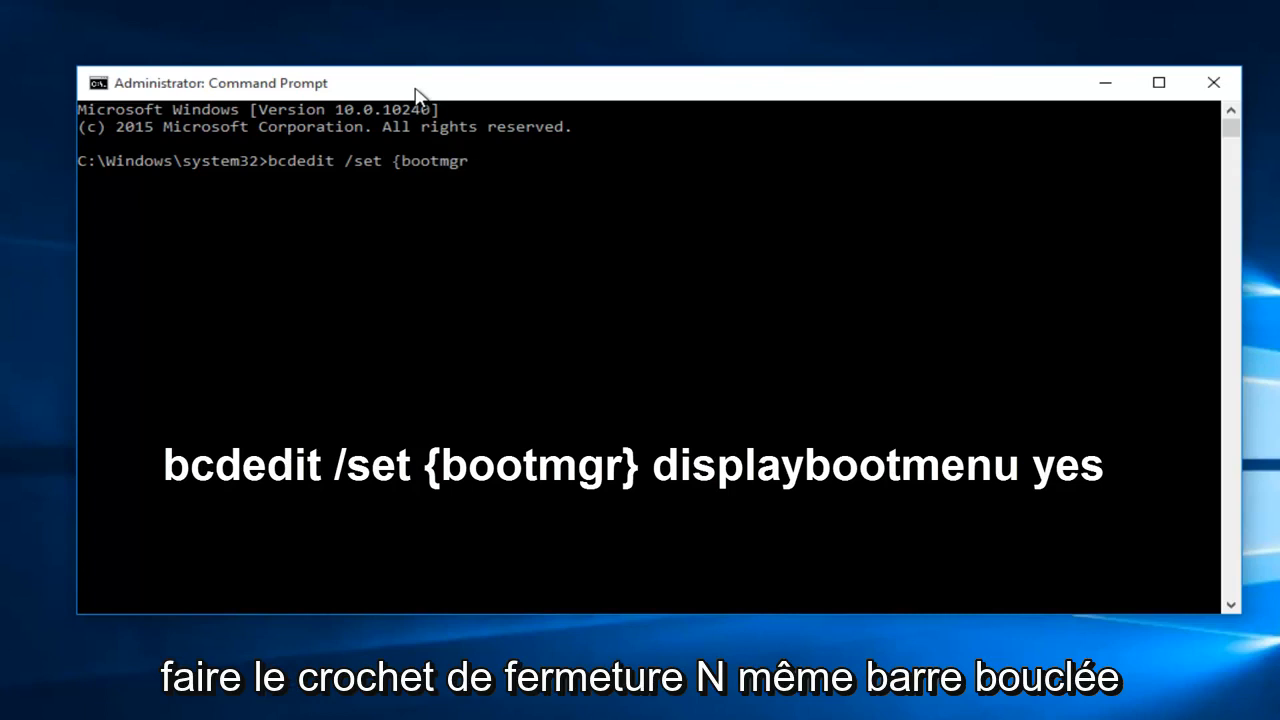
type("}")
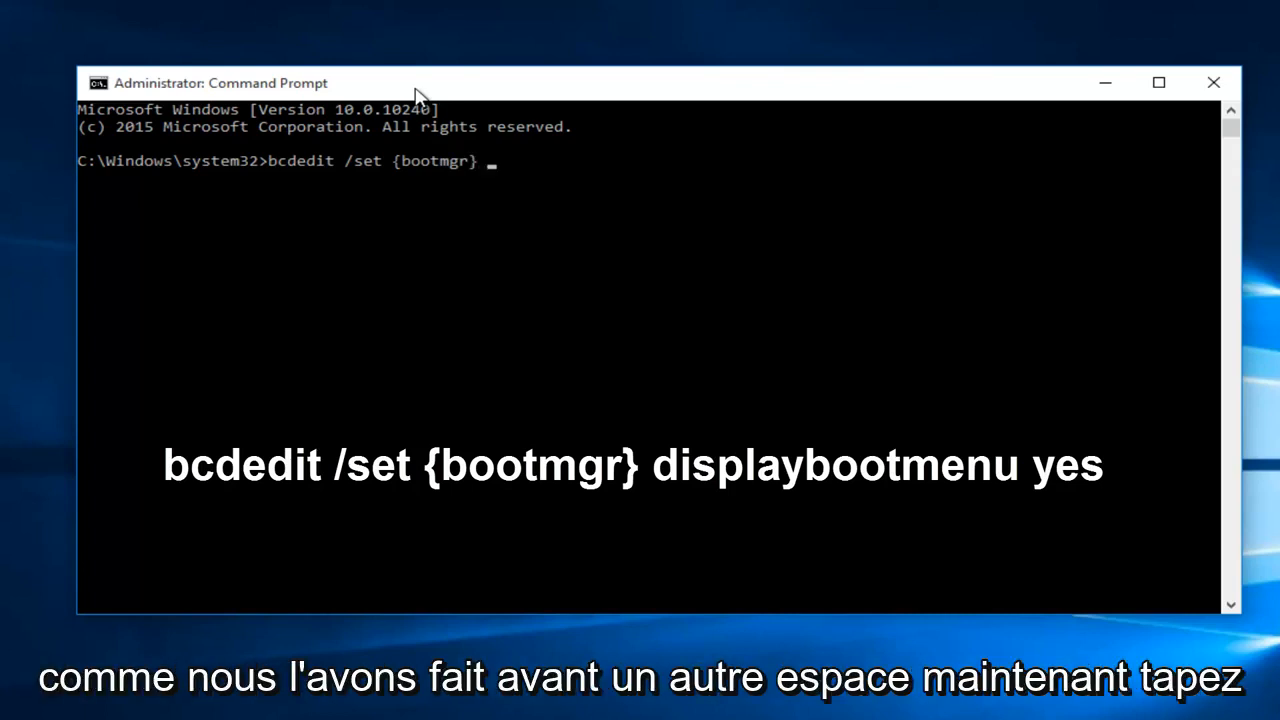
type("display")
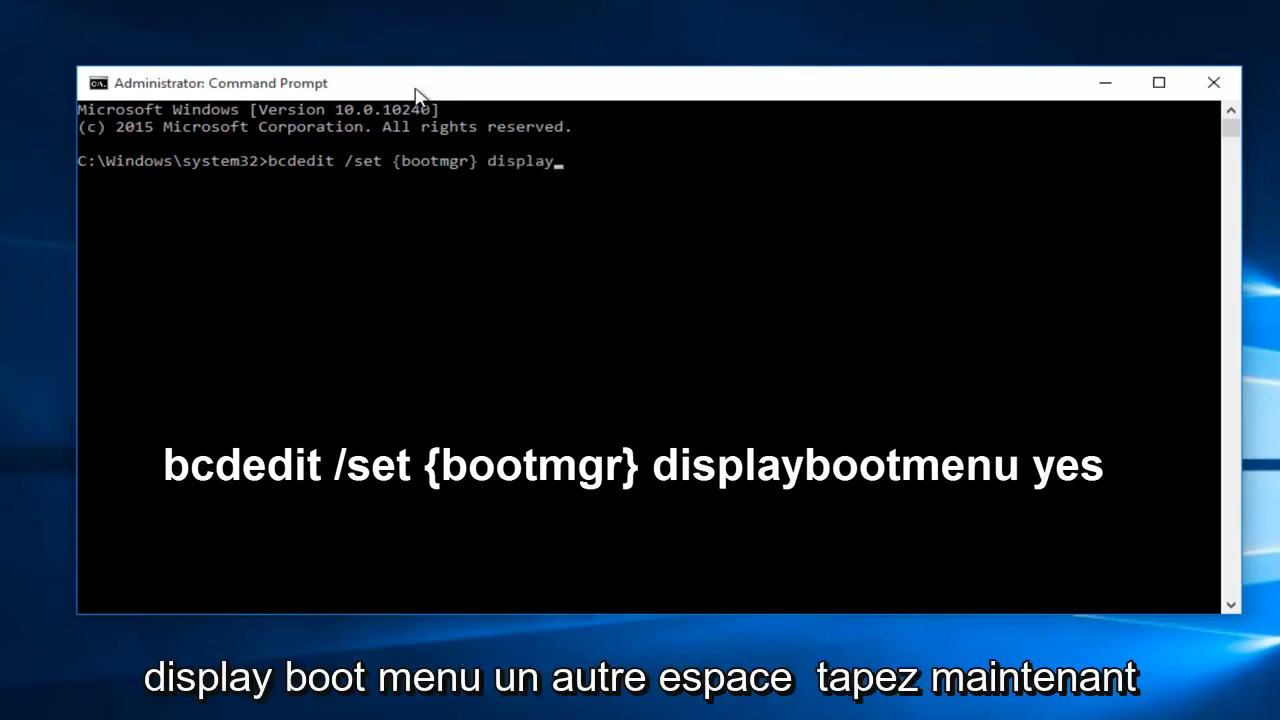
type("bootmenu")
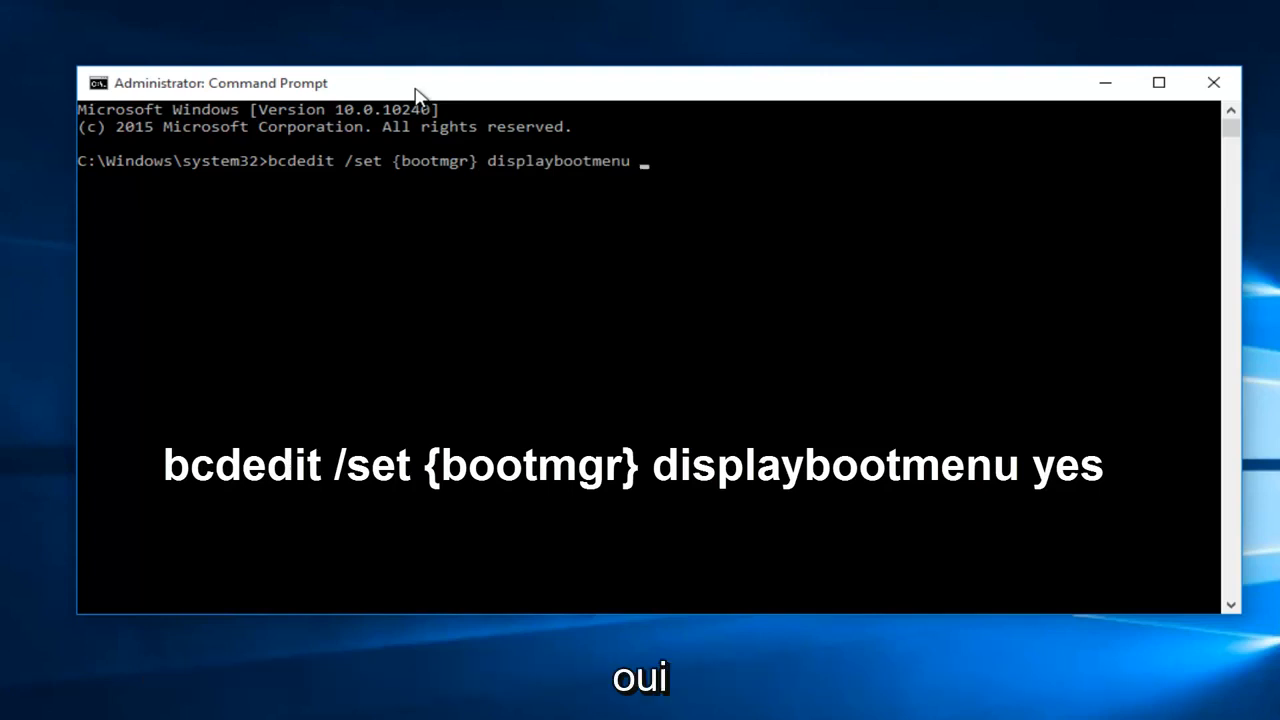
type("yes")
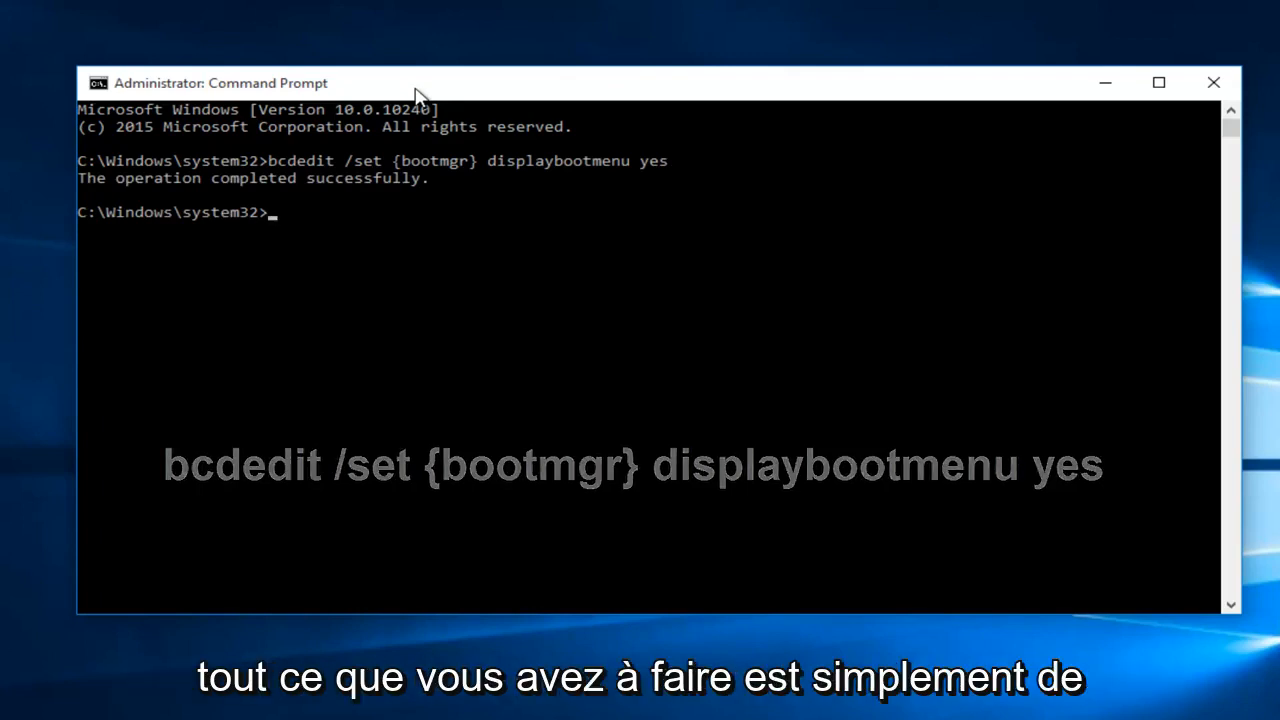
mouse_move(463, 181)
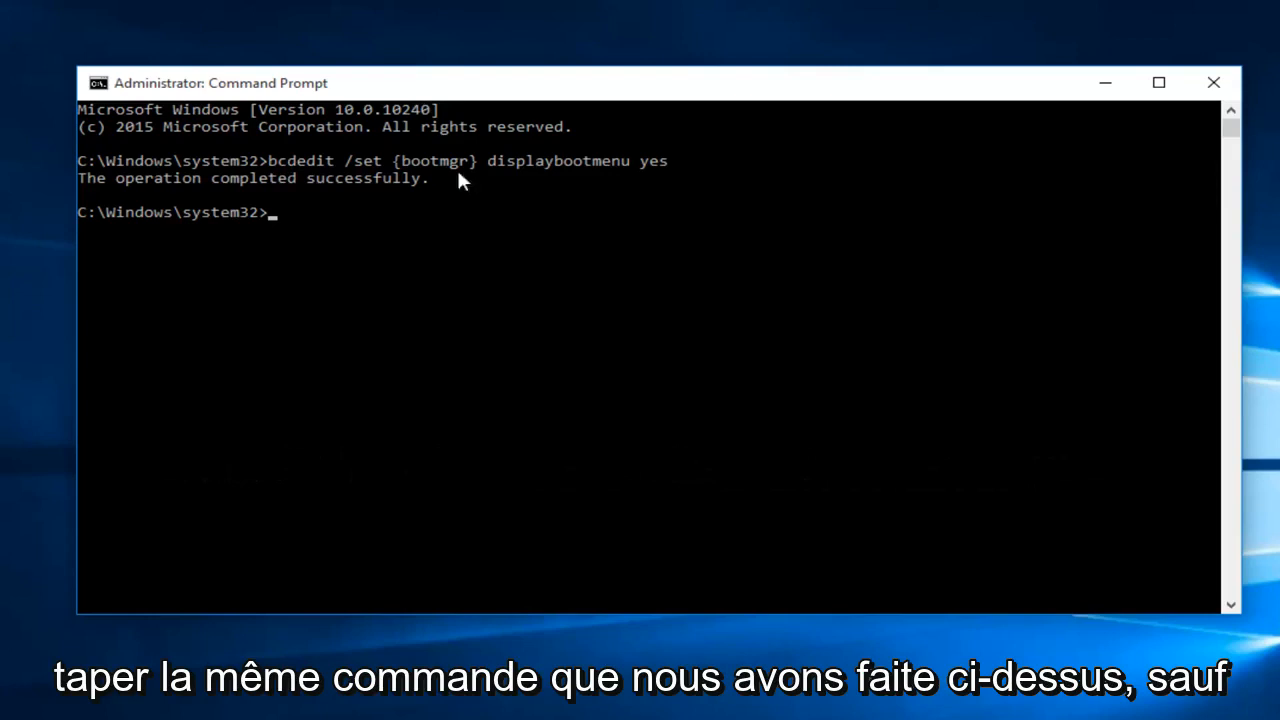
mouse_move(665, 168)
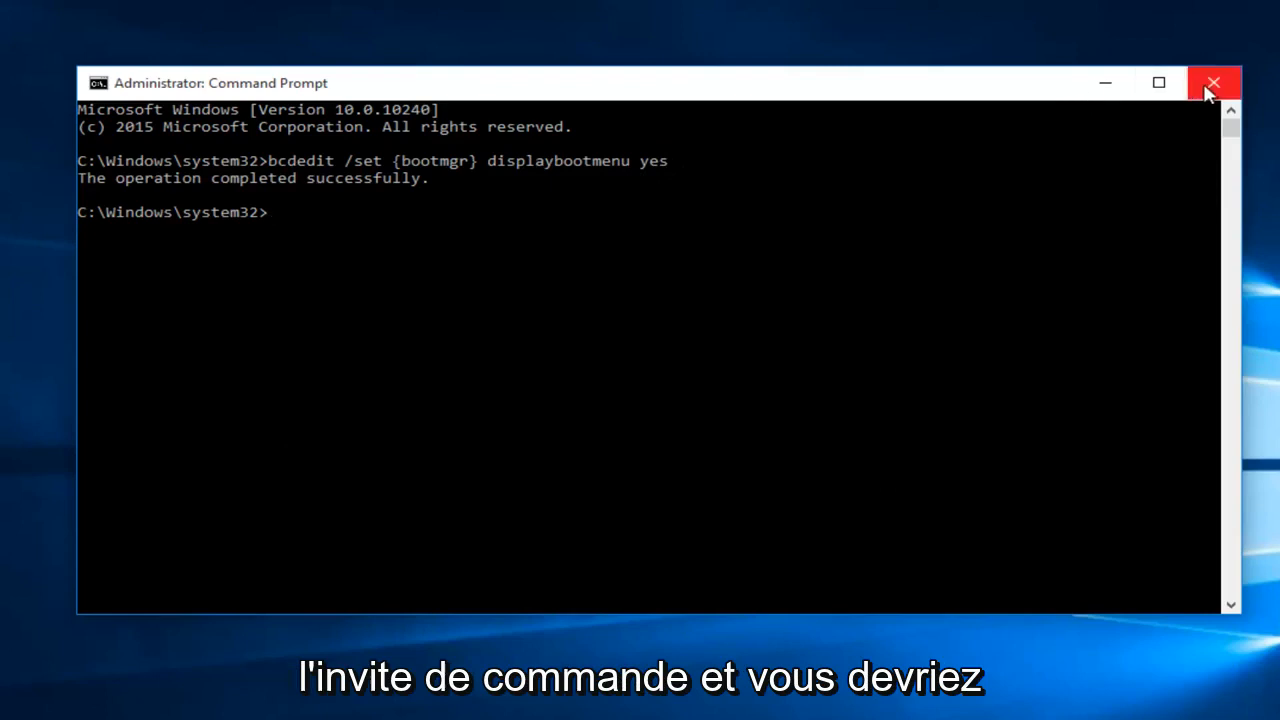
Close the administrator Command Prompt window after the successful bcdedit run
left_click(1214, 82)
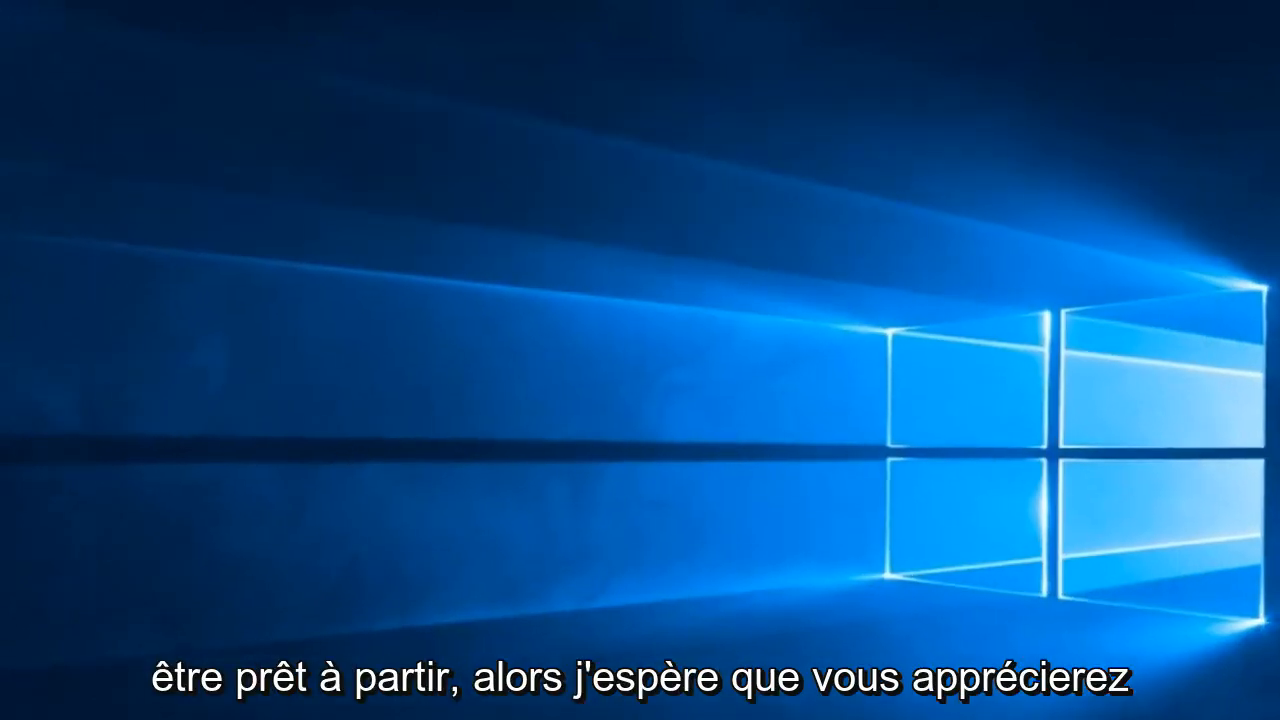